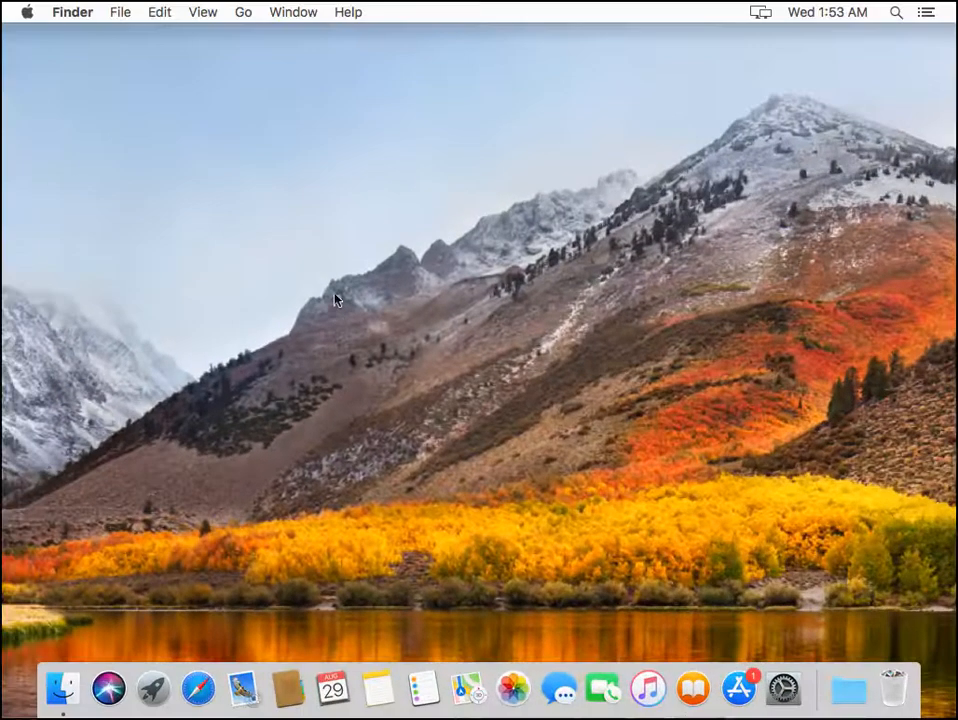
Open the Utilities folder from Finder's Go menu and select Disk Utility
left_click(243, 12)
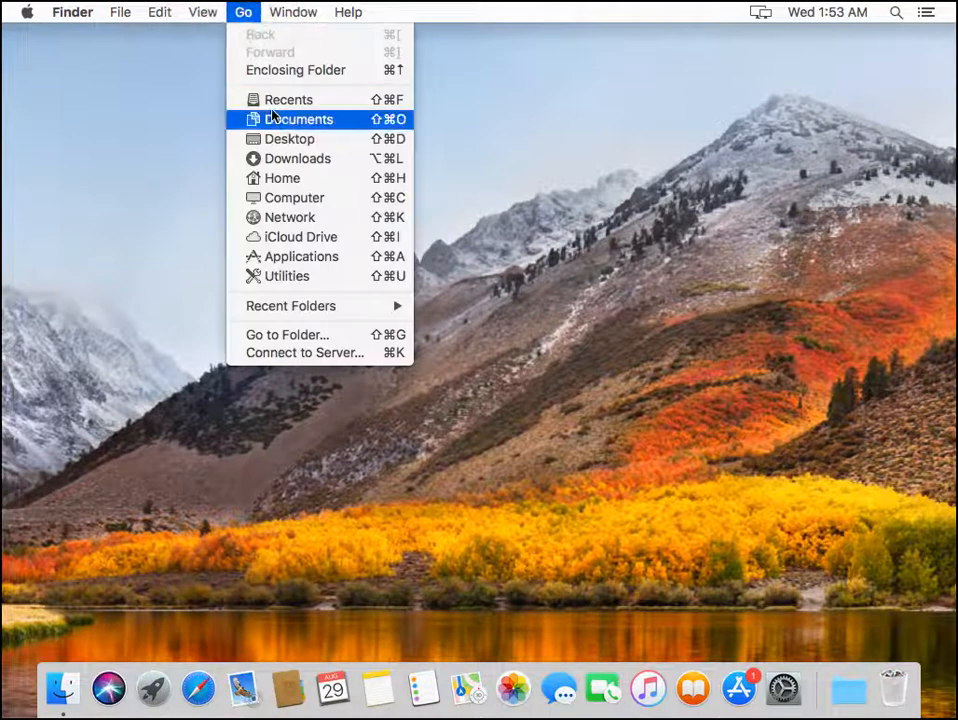
left_click(287, 275)
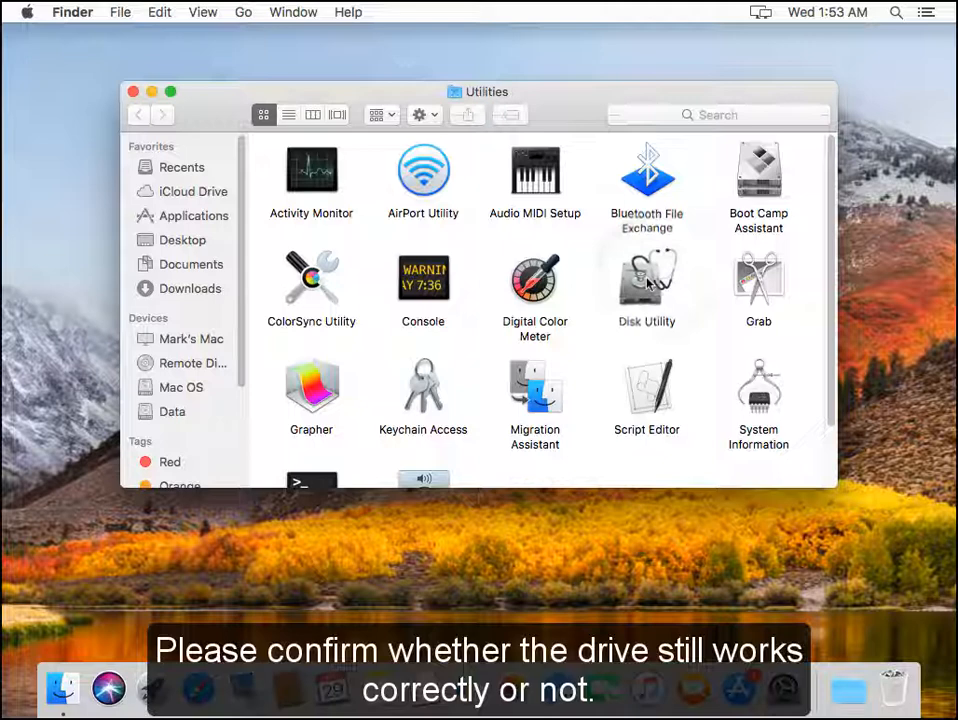
left_click(646, 285)
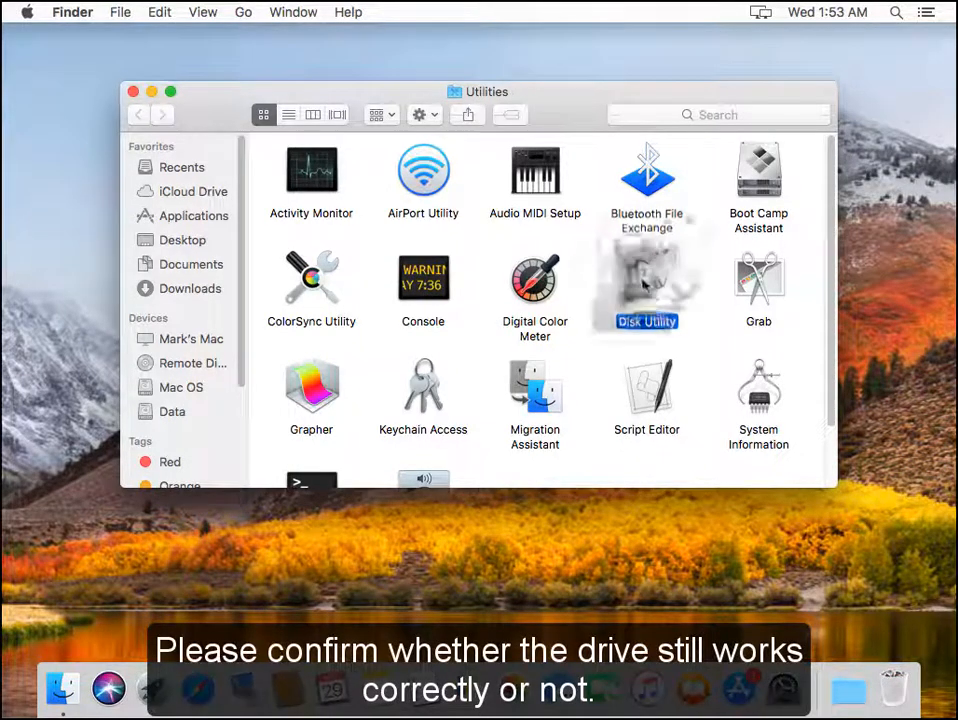
Launch Disk Utility and view the Data volume's details in the sidebar
double_click(646, 280)
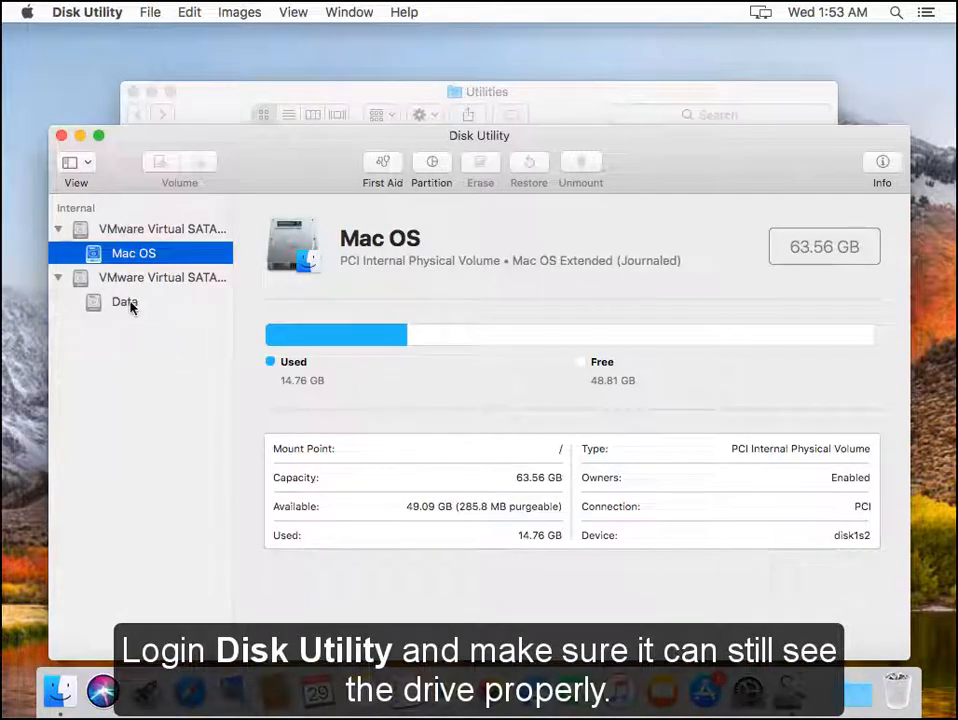
left_click(124, 302)
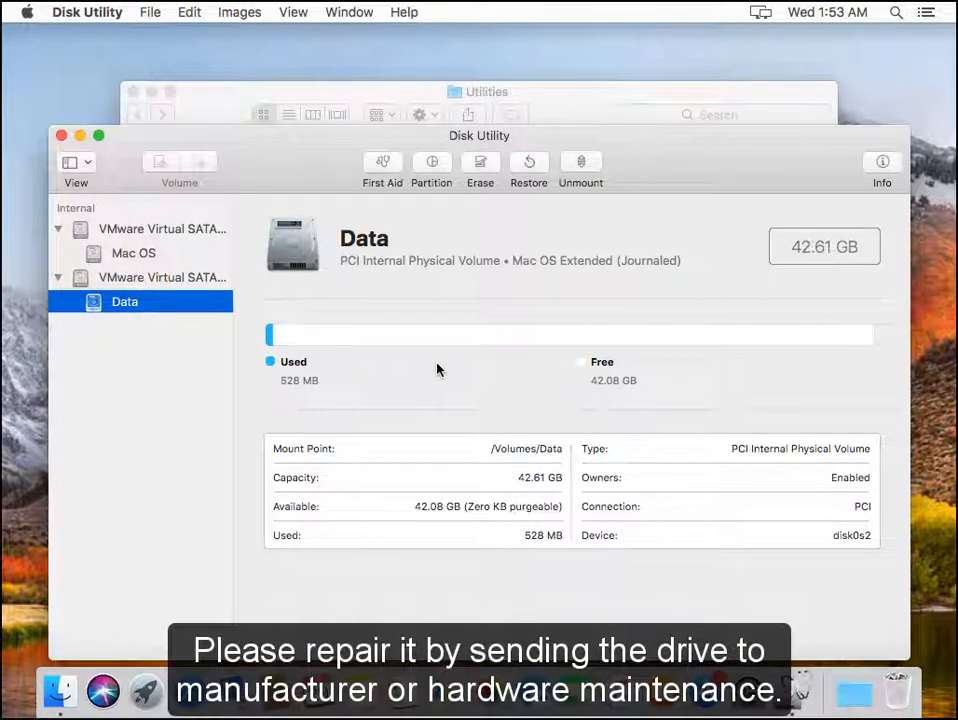
mouse_move(133, 253)
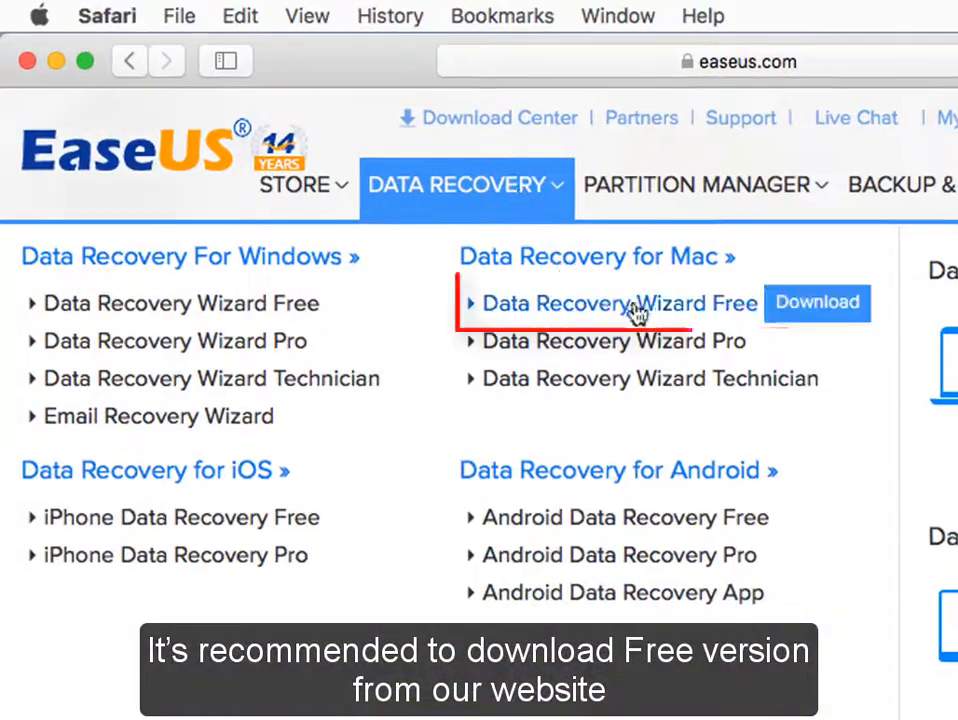
Download Data Recovery Wizard Free for Mac from easeus.com
left_click(700, 185)
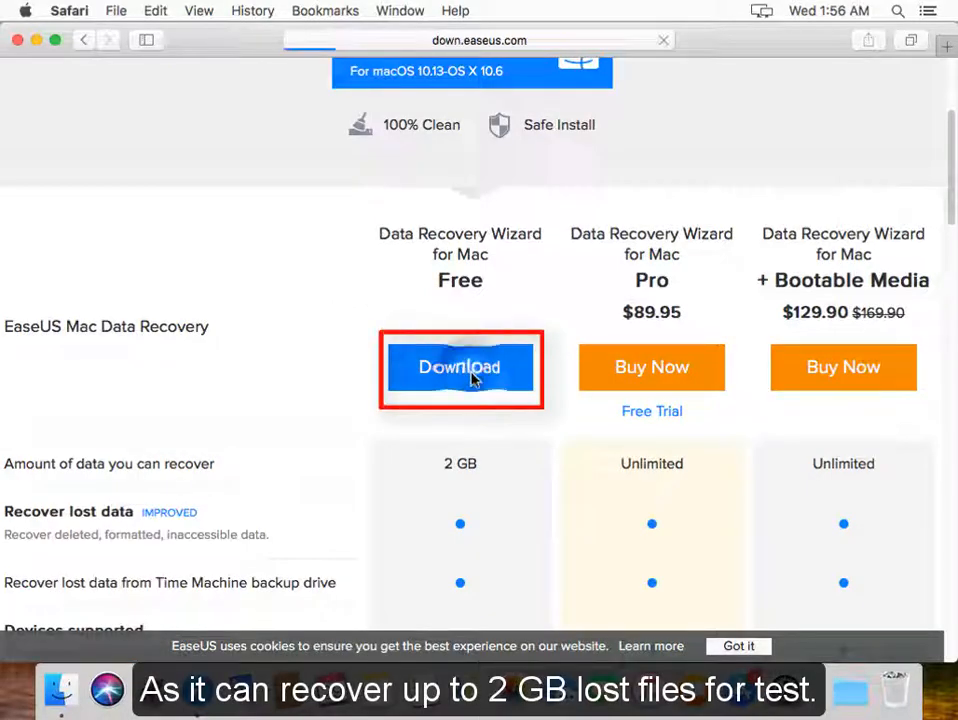
left_click(460, 367)
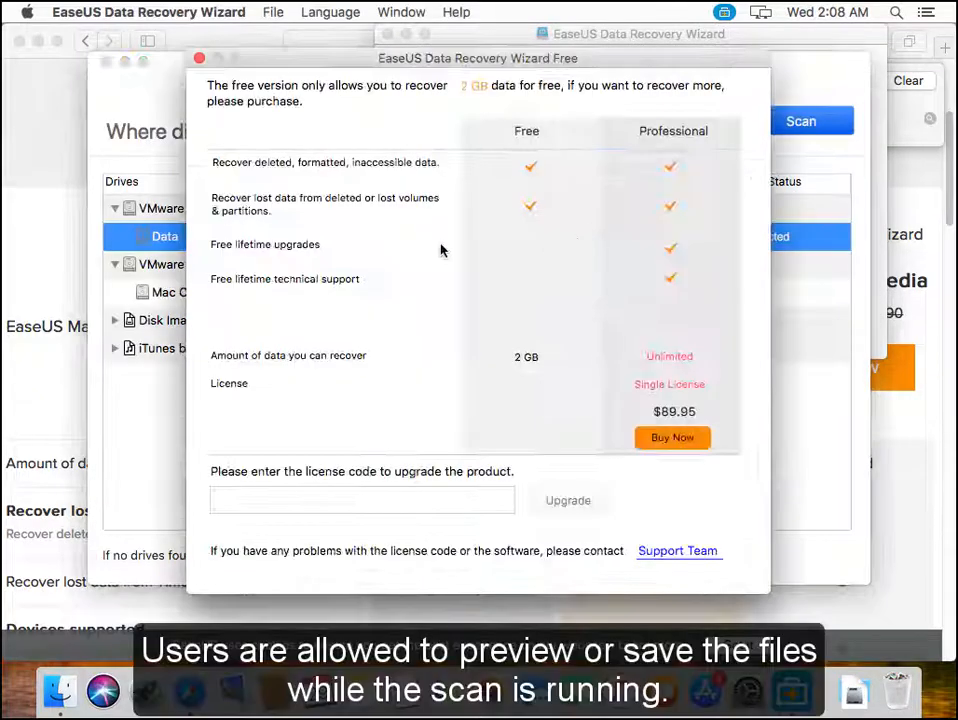
Dismiss the free-edition comparison notice and scan the Data volume
left_click(199, 58)
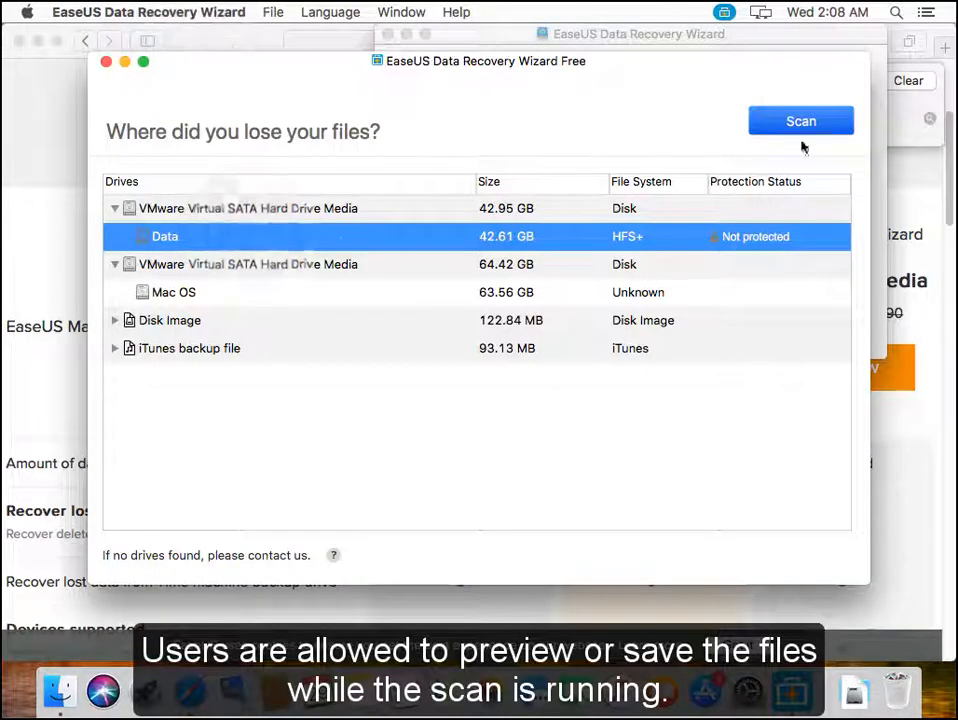
left_click(800, 120)
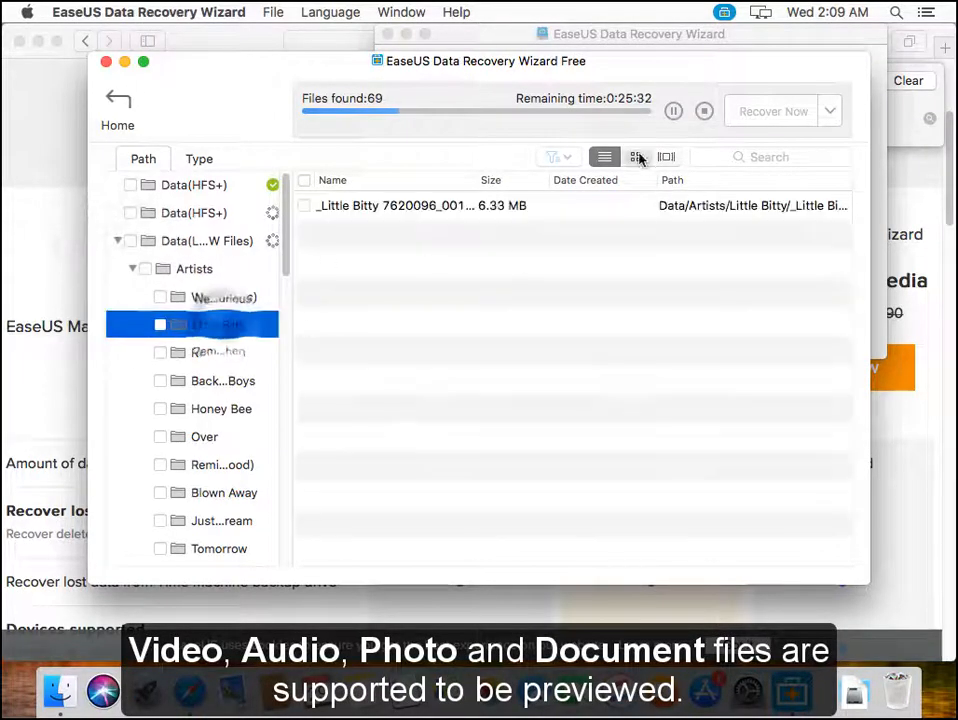
Preview the Little Bitty MP3 in thumbnail view, then mark ABC.txt for recovery
left_click(635, 157)
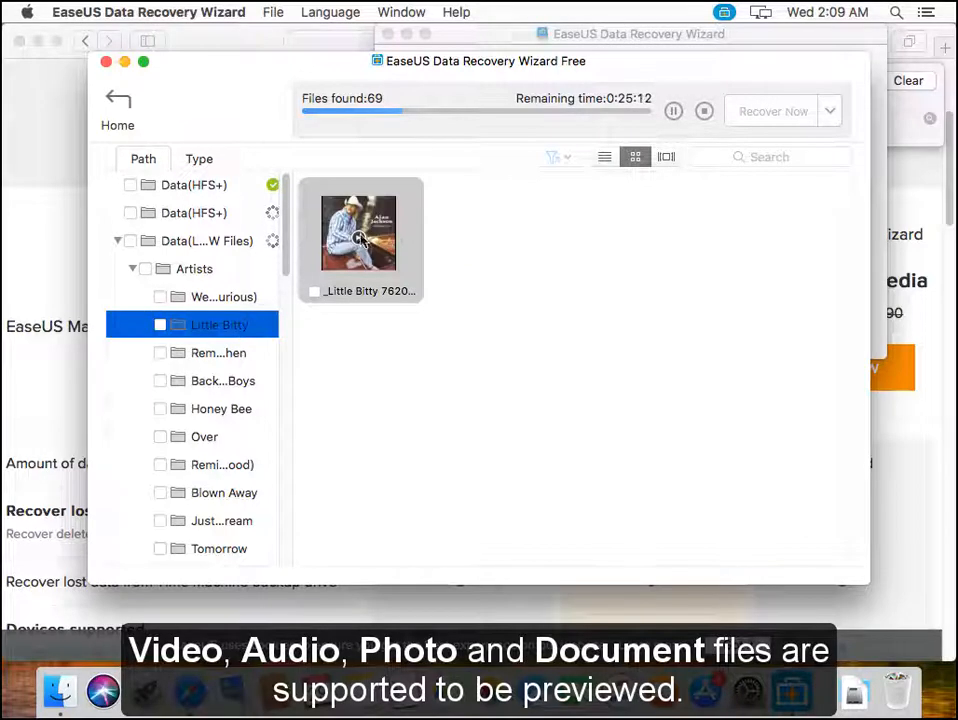
double_click(359, 232)
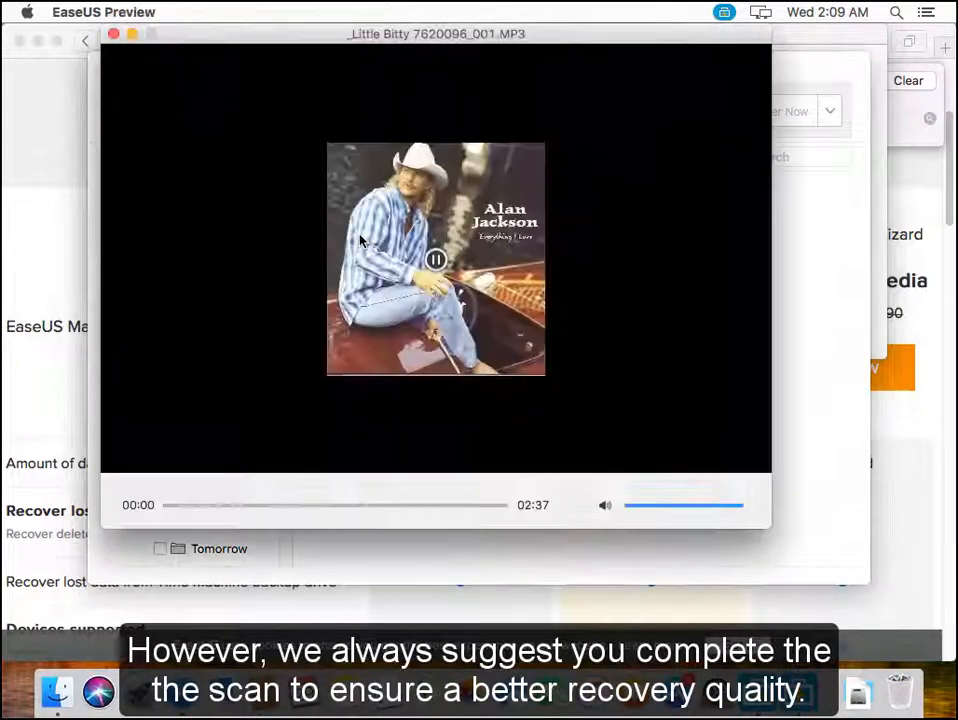
left_click(290, 505)
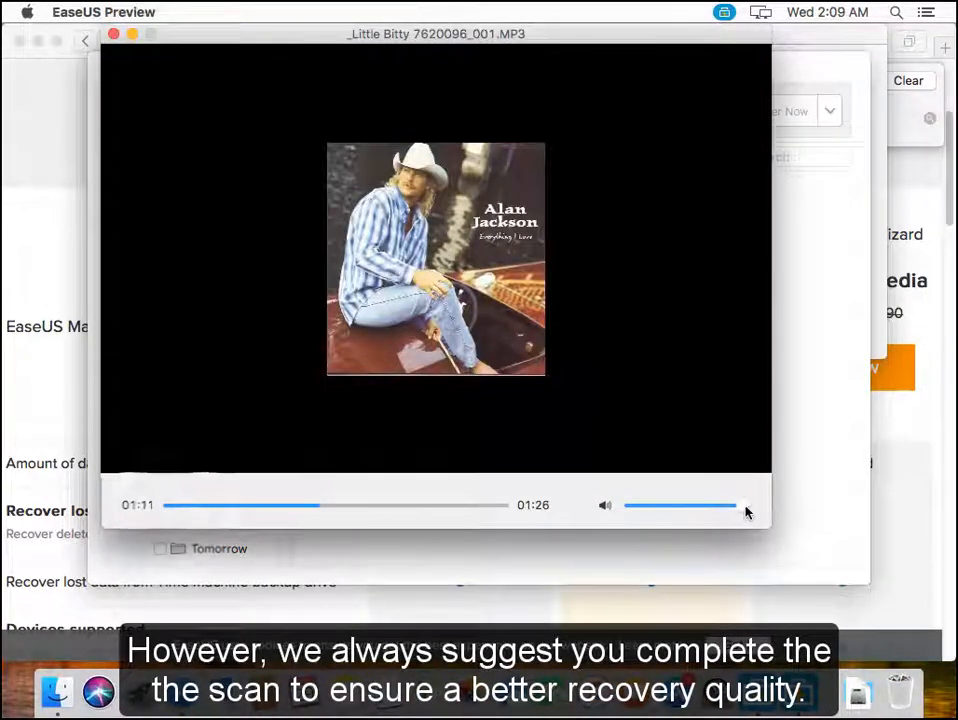
left_click(114, 33)
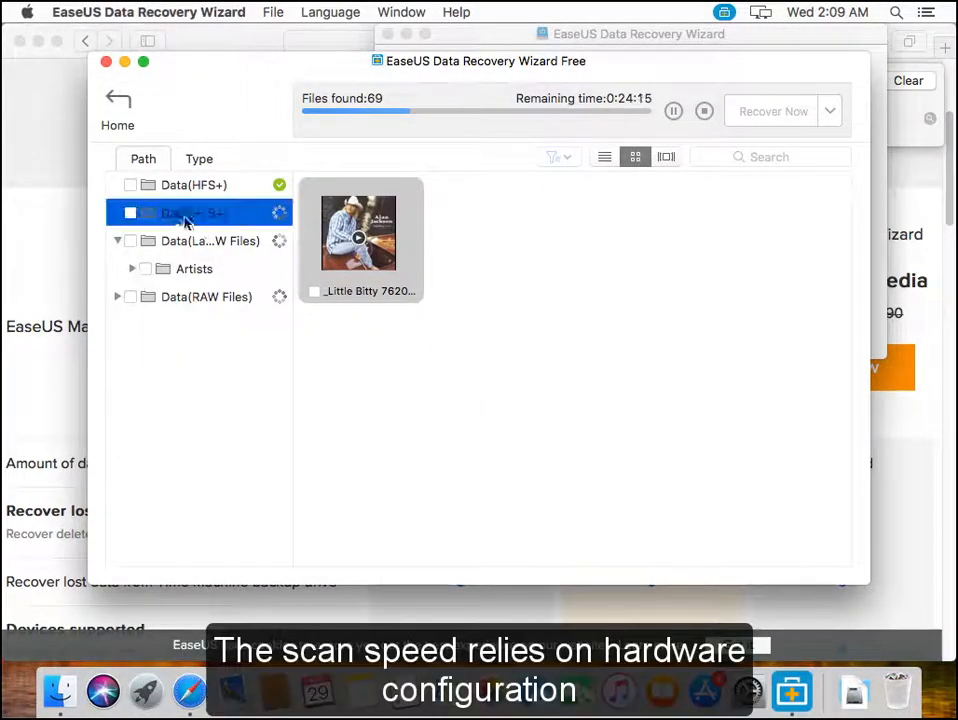
left_click(190, 212)
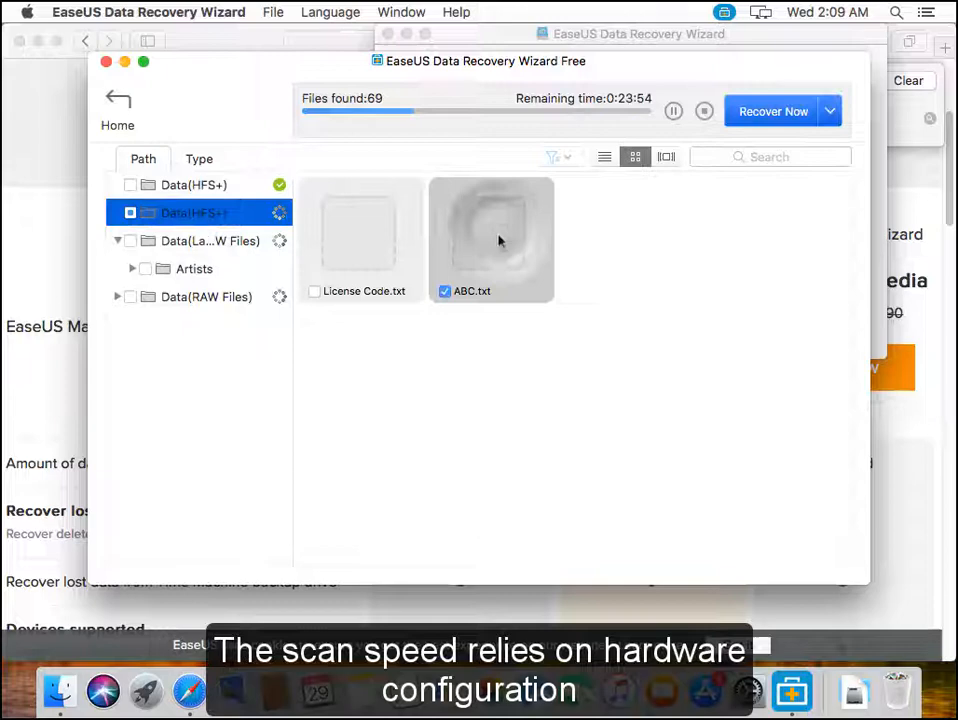
left_click(444, 291)
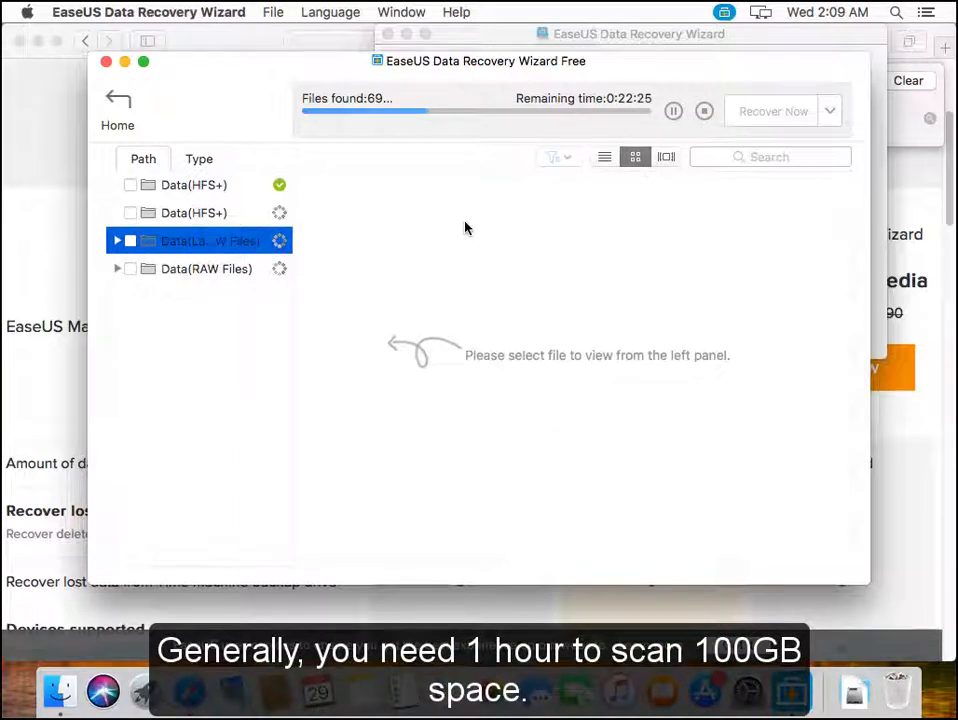
mouse_move(448, 249)
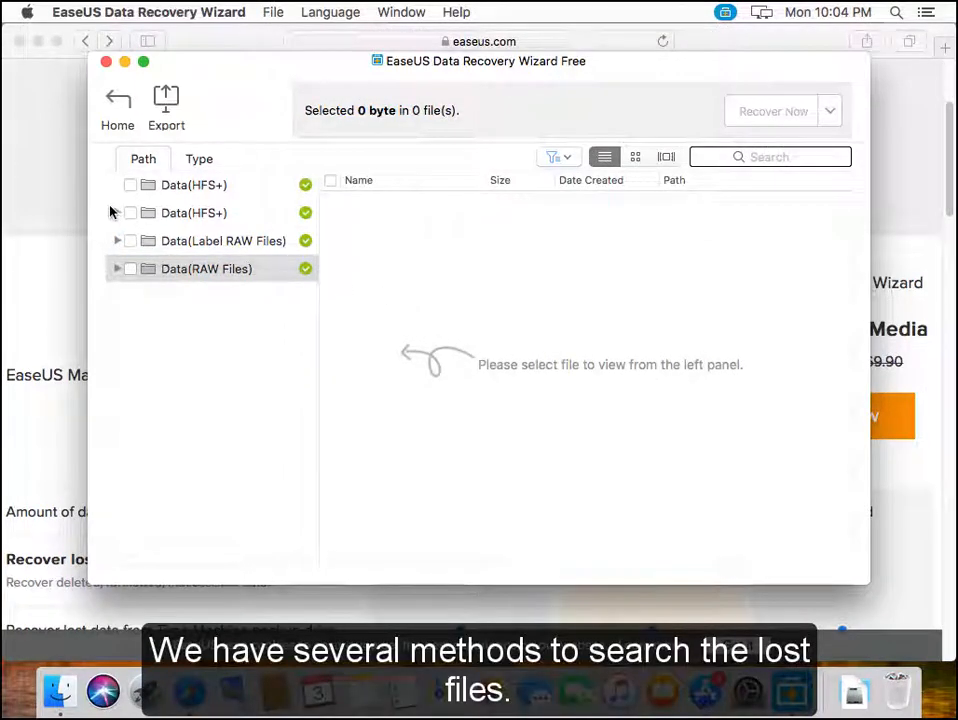
Expand the second Data(HFS+) volume and view the Pictures folder's JPGs as thumbnails
left_click(117, 213)
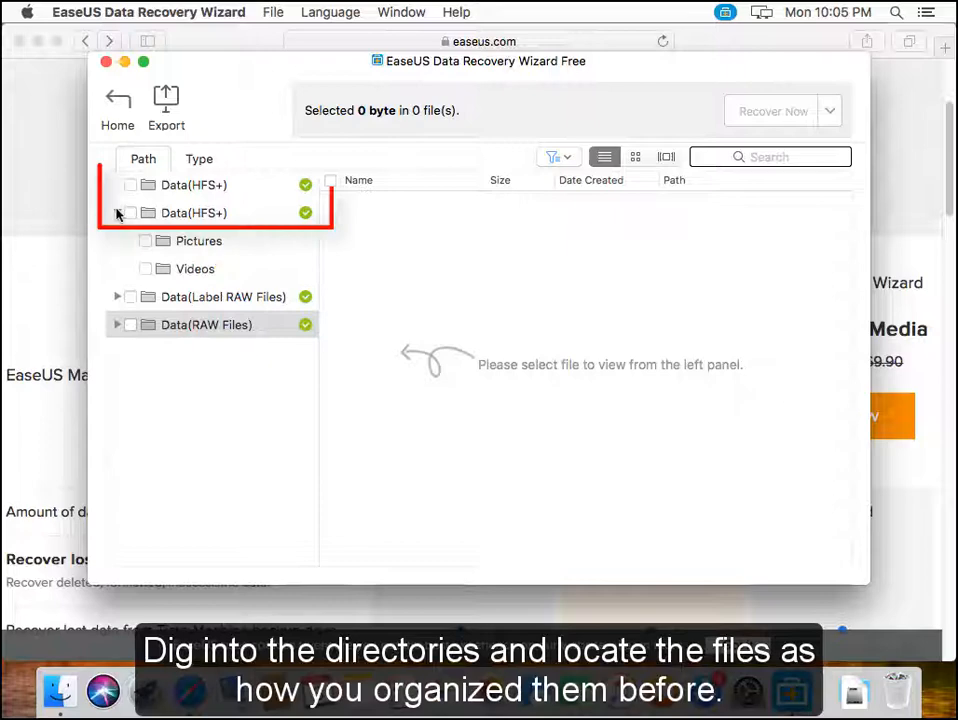
left_click(199, 240)
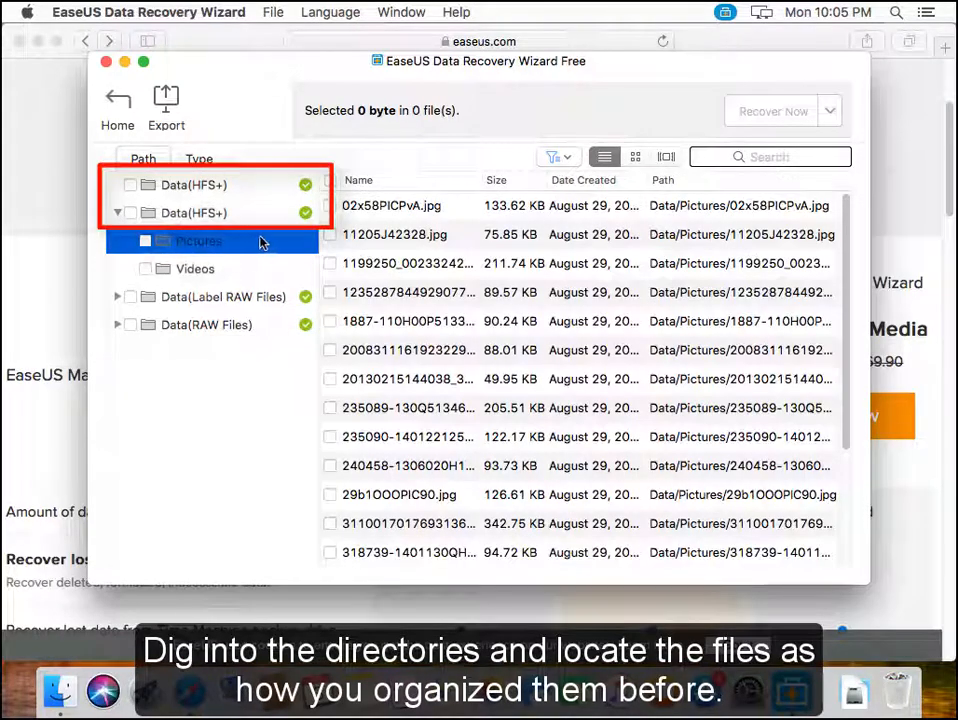
left_click(635, 157)
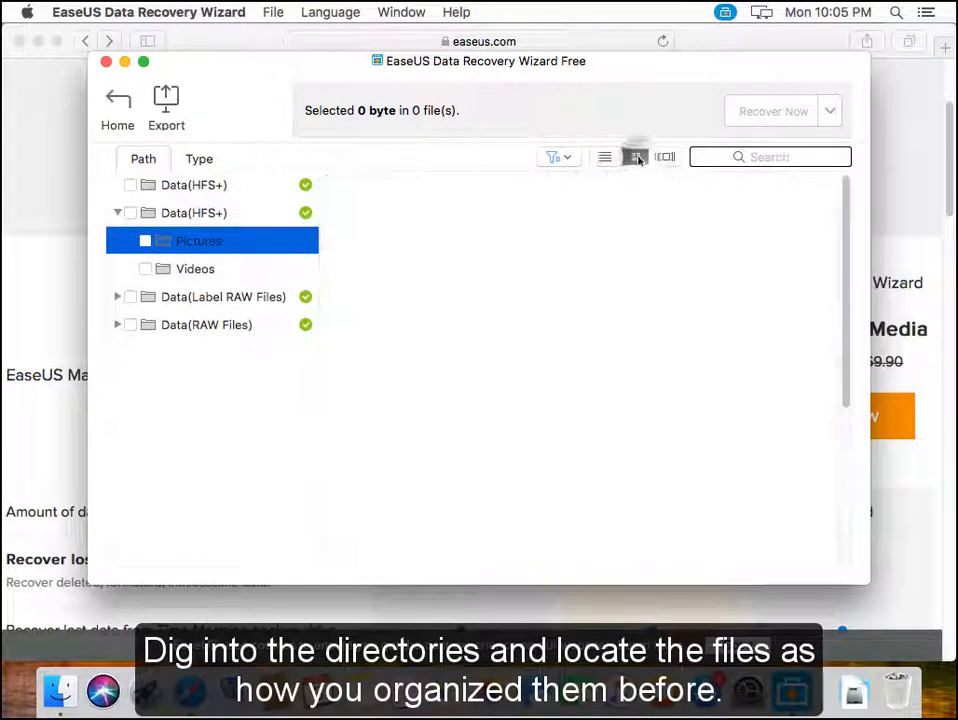
left_click(635, 157)
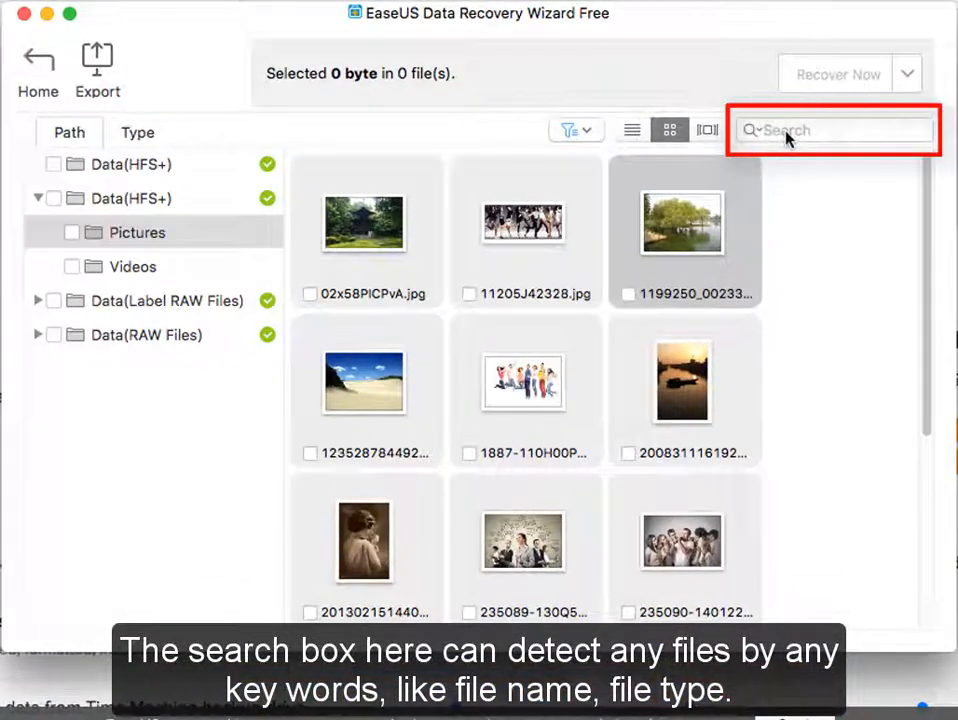
type("abc")
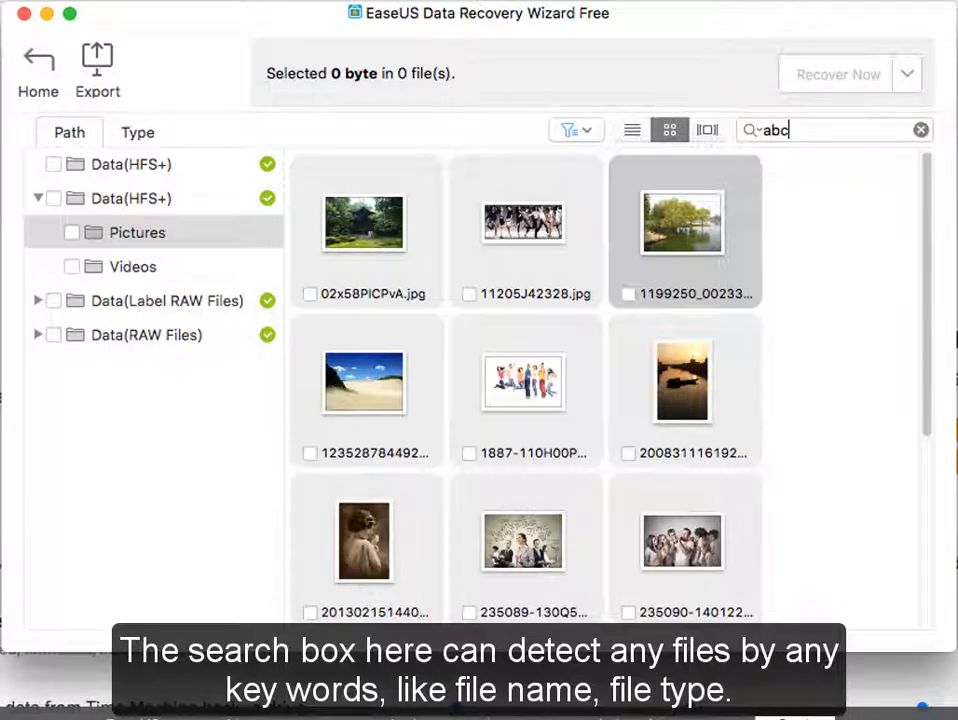
key("Return")
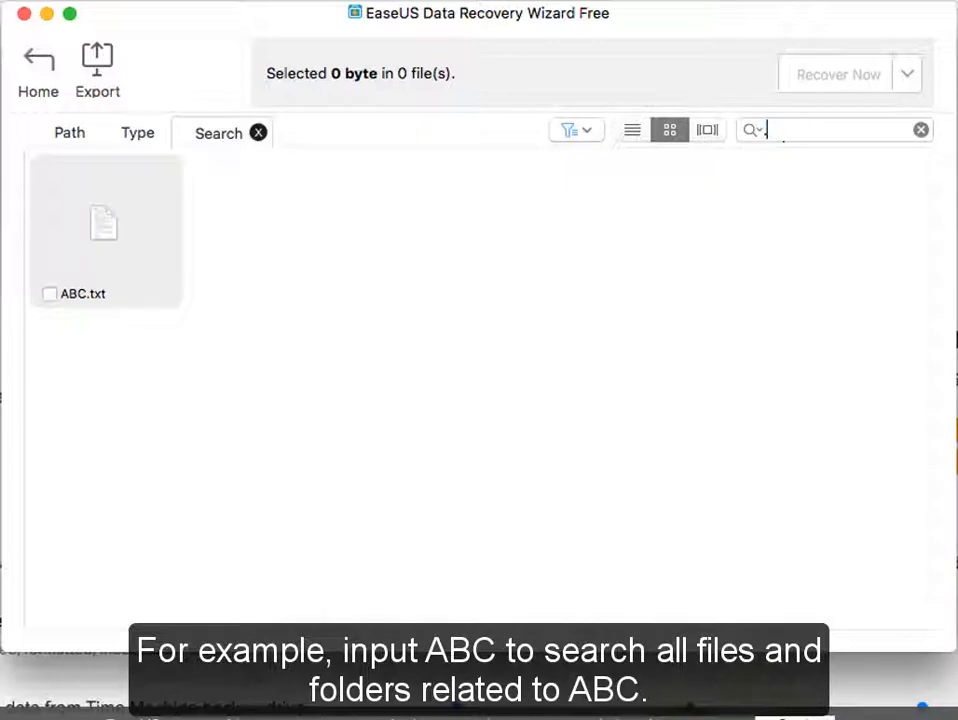
type(".jpg")
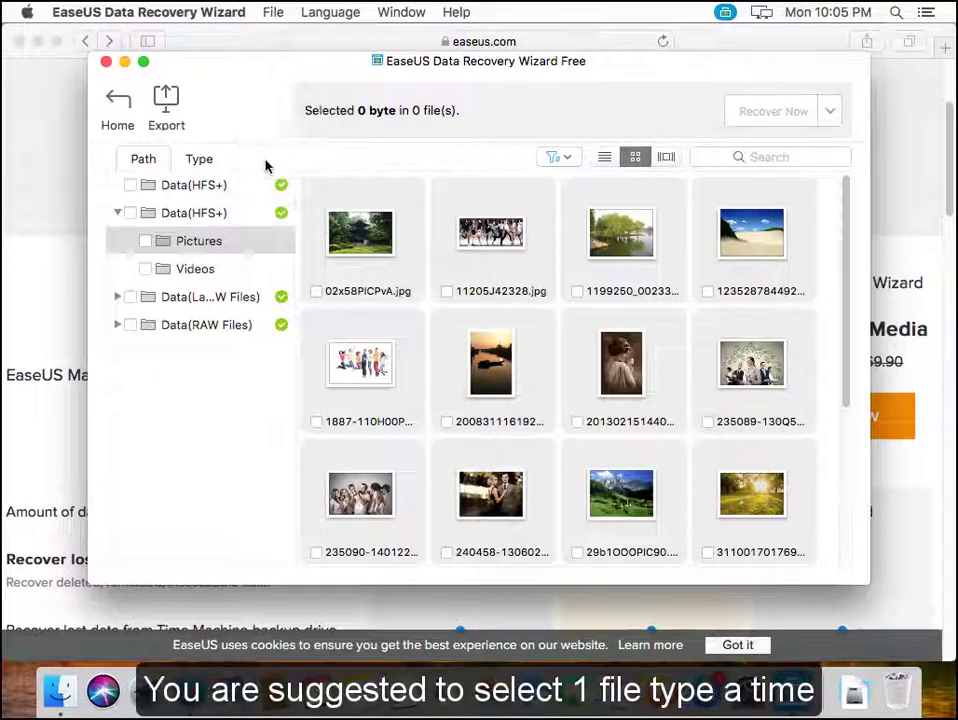
left_click(199, 158)
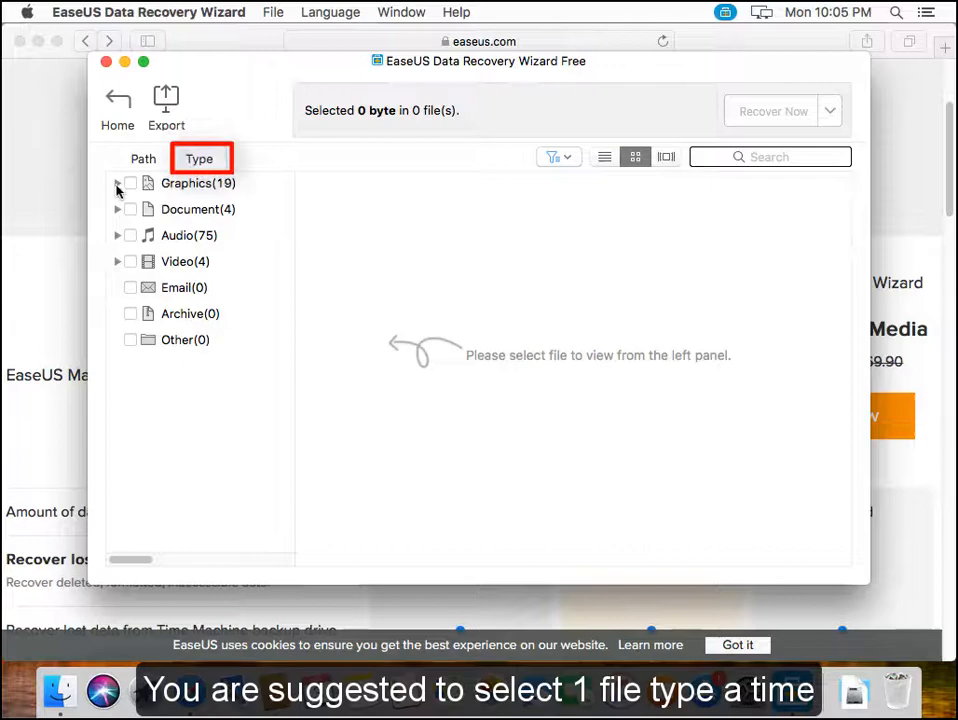
Expand the Graphics category, then switch to browsing results by folder path
left_click(117, 183)
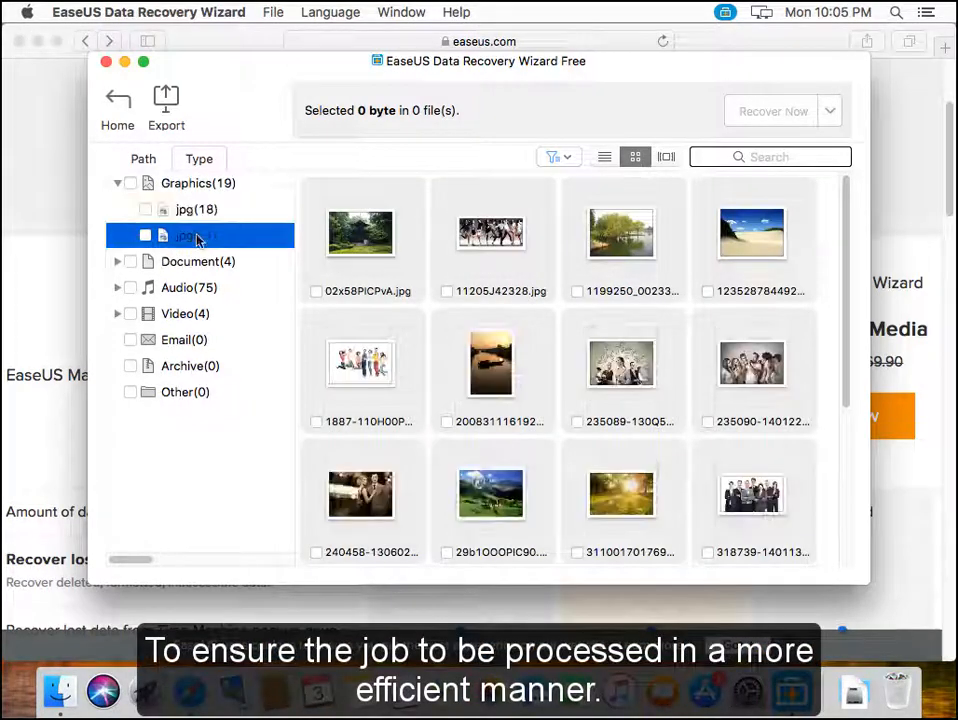
left_click(188, 287)
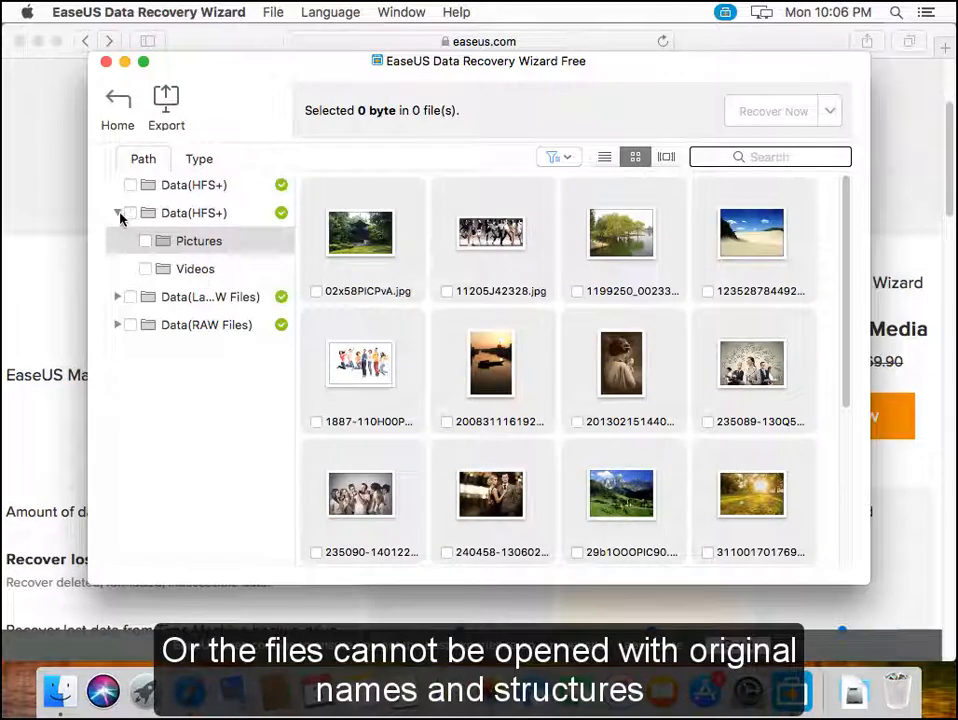
Browse the Label RAW Files artist folders and RAW Files mp3s, then return to Pictures
left_click(130, 296)
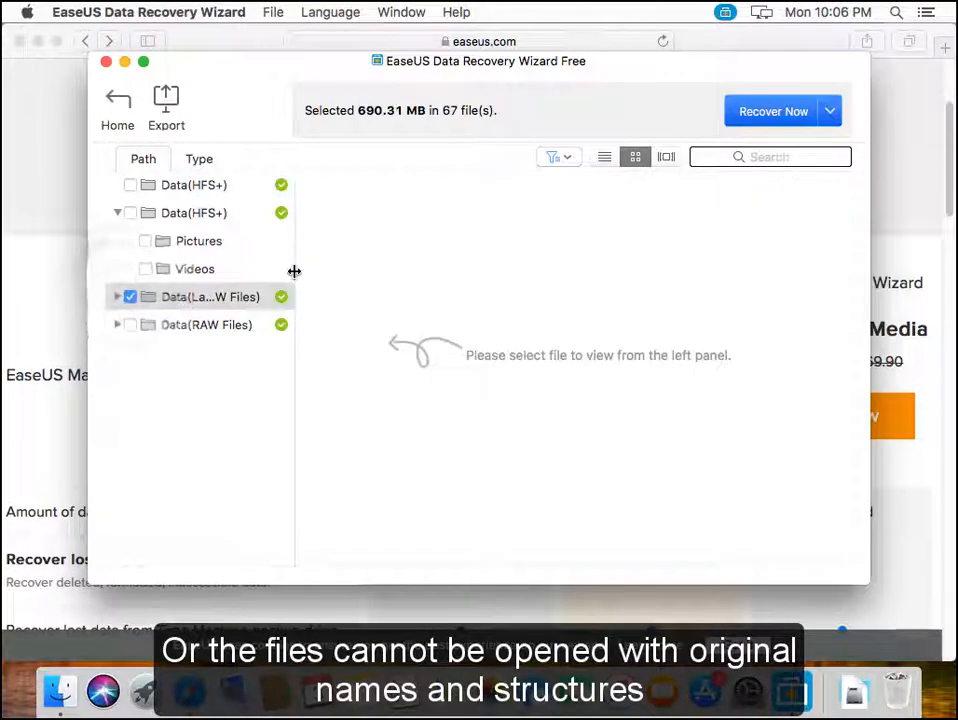
left_click(130, 296)
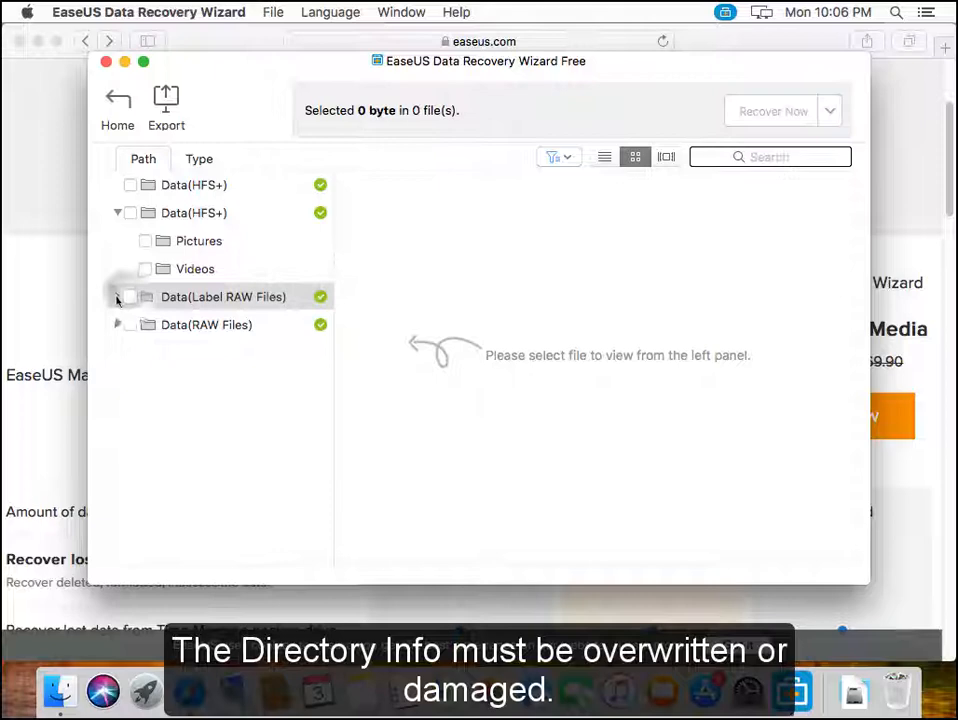
left_click(118, 296)
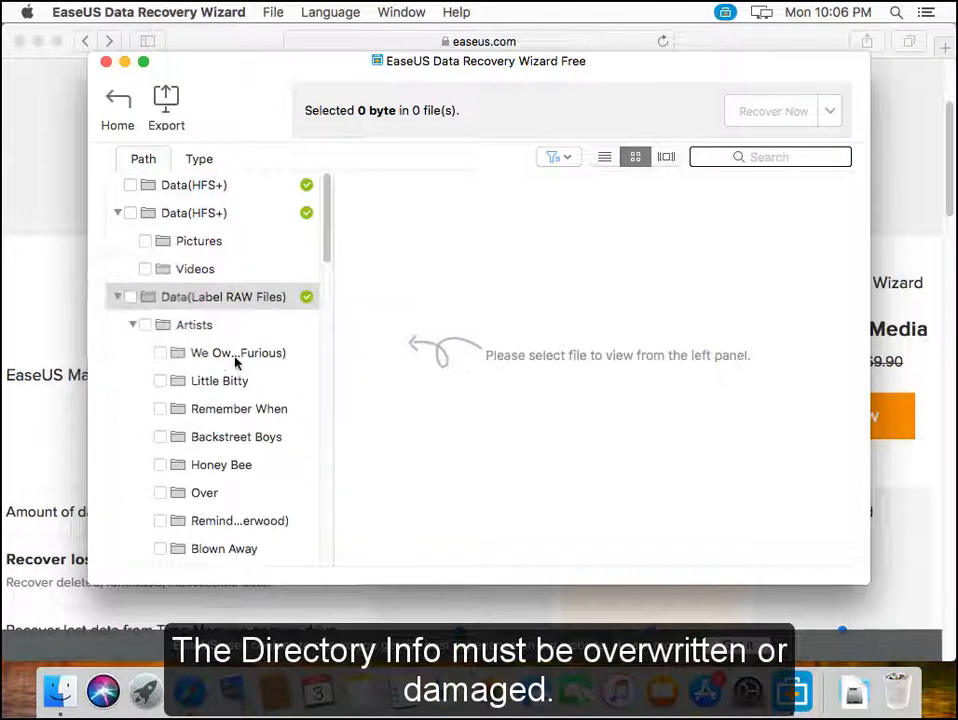
left_click(238, 352)
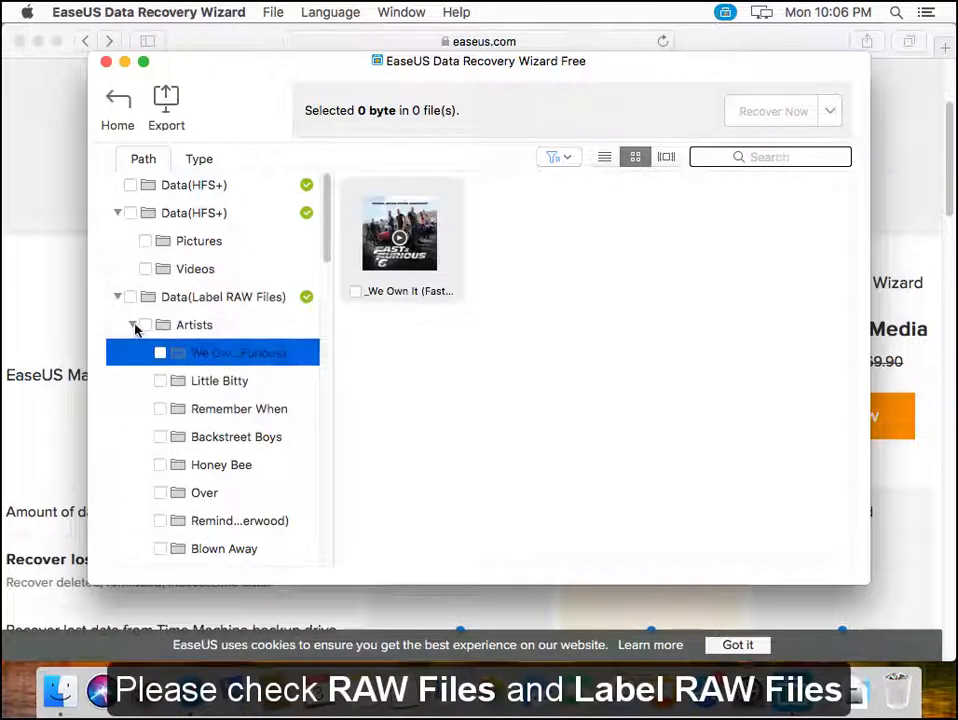
left_click(131, 324)
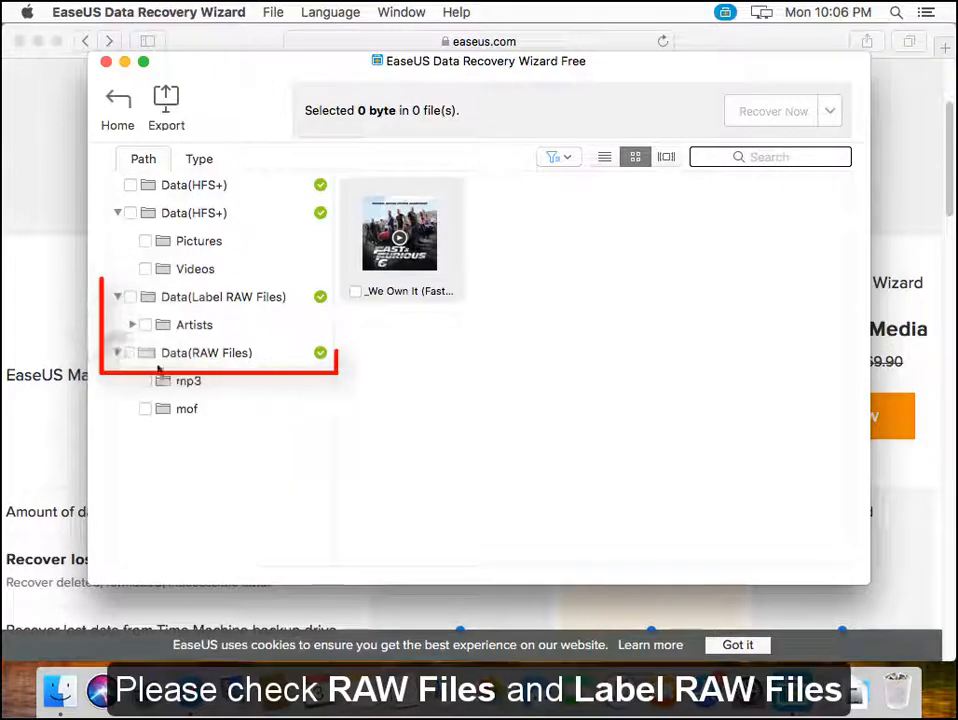
left_click(188, 380)
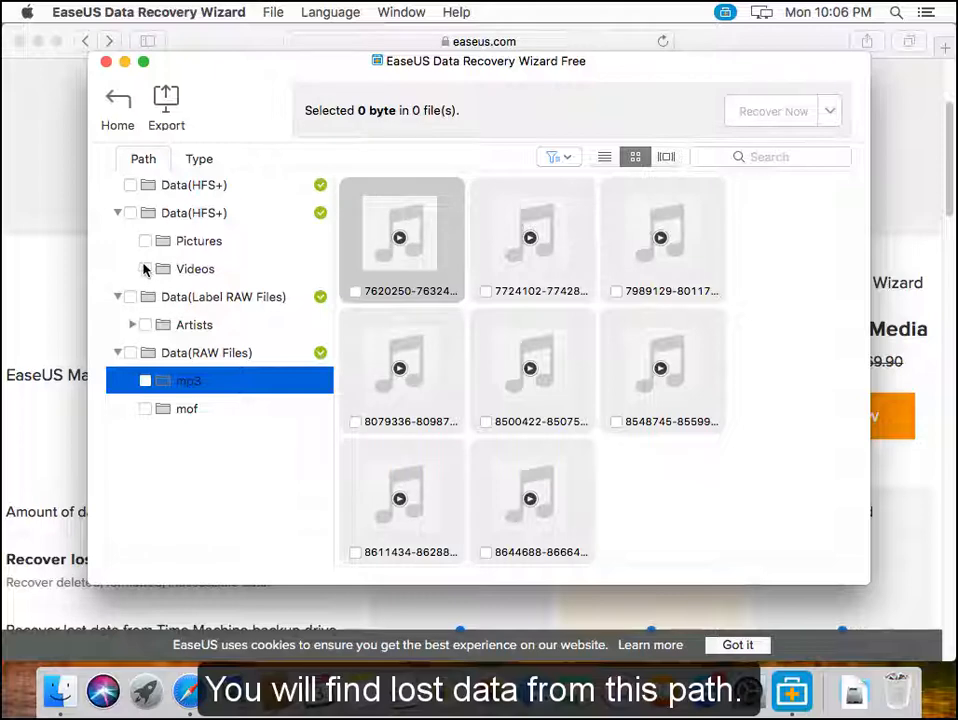
left_click(198, 241)
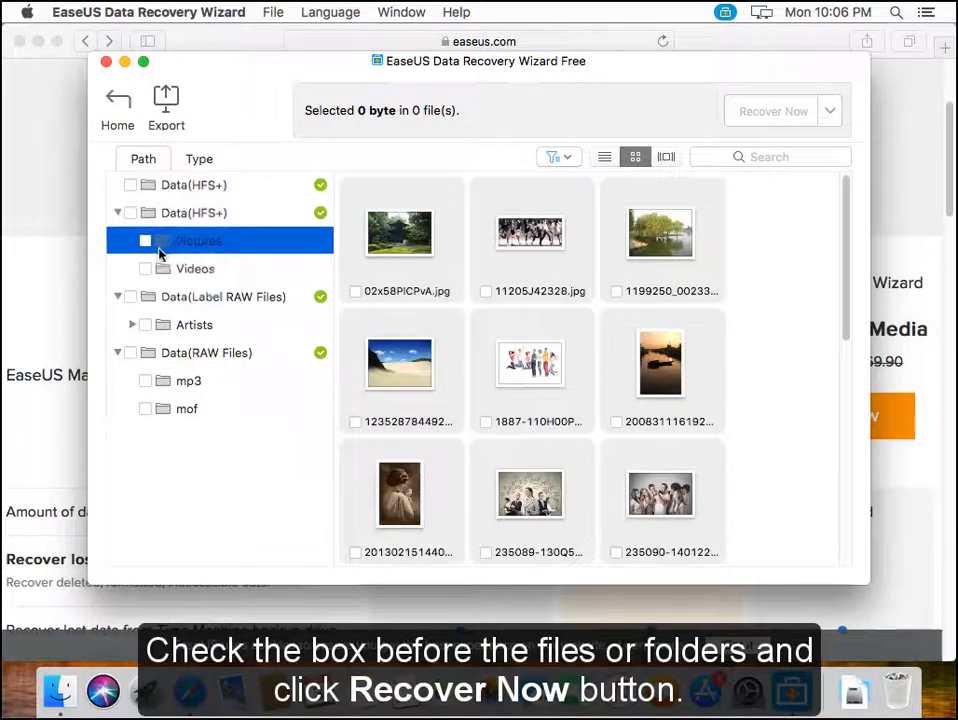
Mark all 19 Pictures photos (2.87 MB) and start Recover Now
left_click(146, 240)
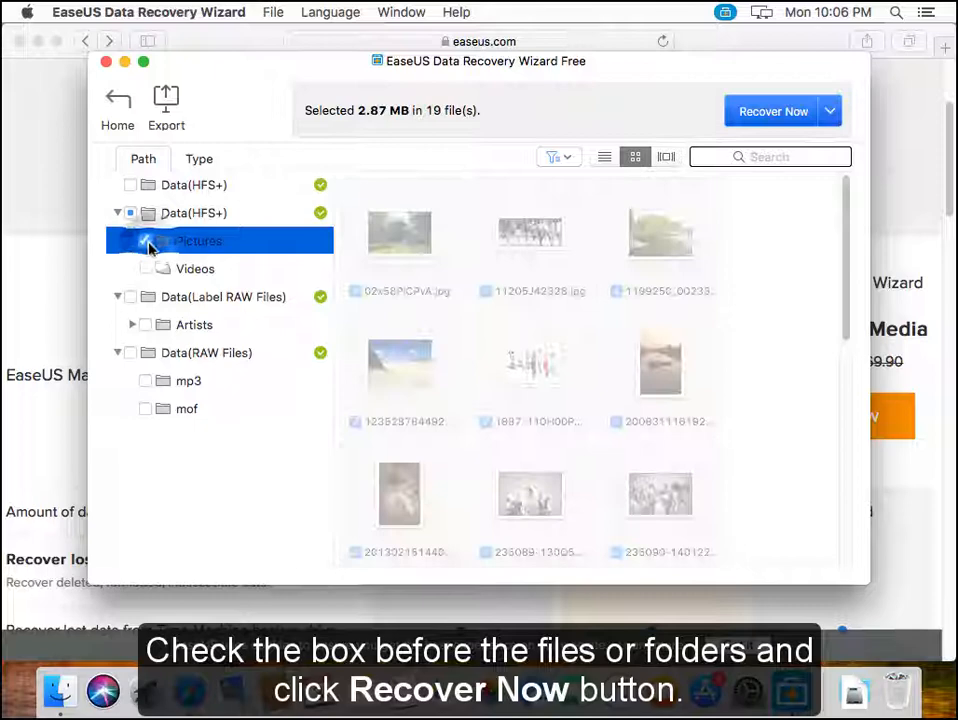
left_click(146, 240)
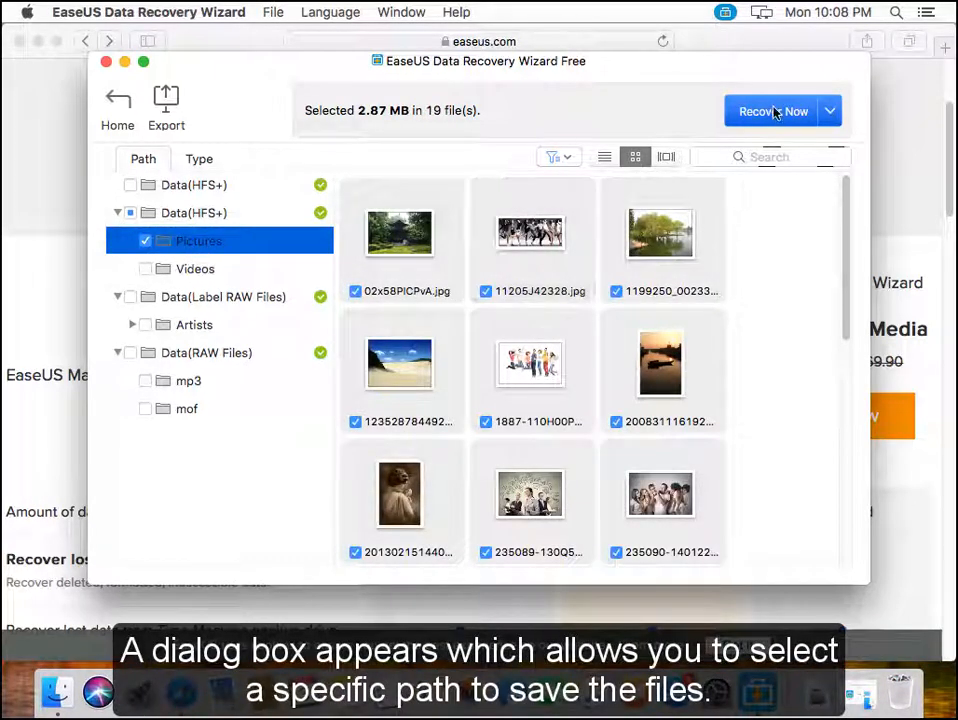
left_click(773, 111)
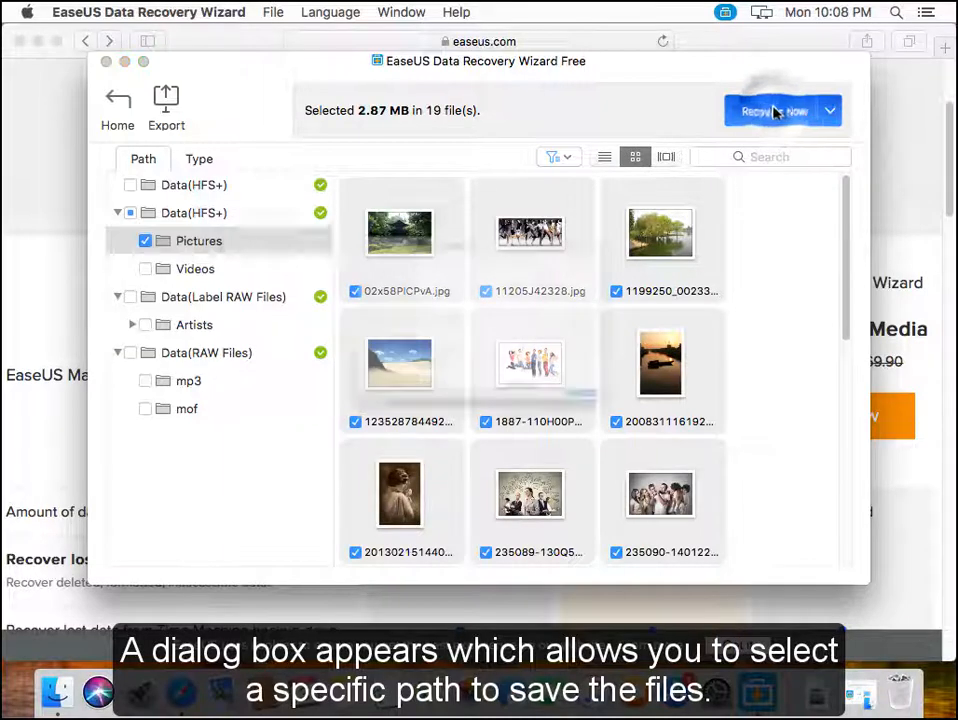
left_click(775, 111)
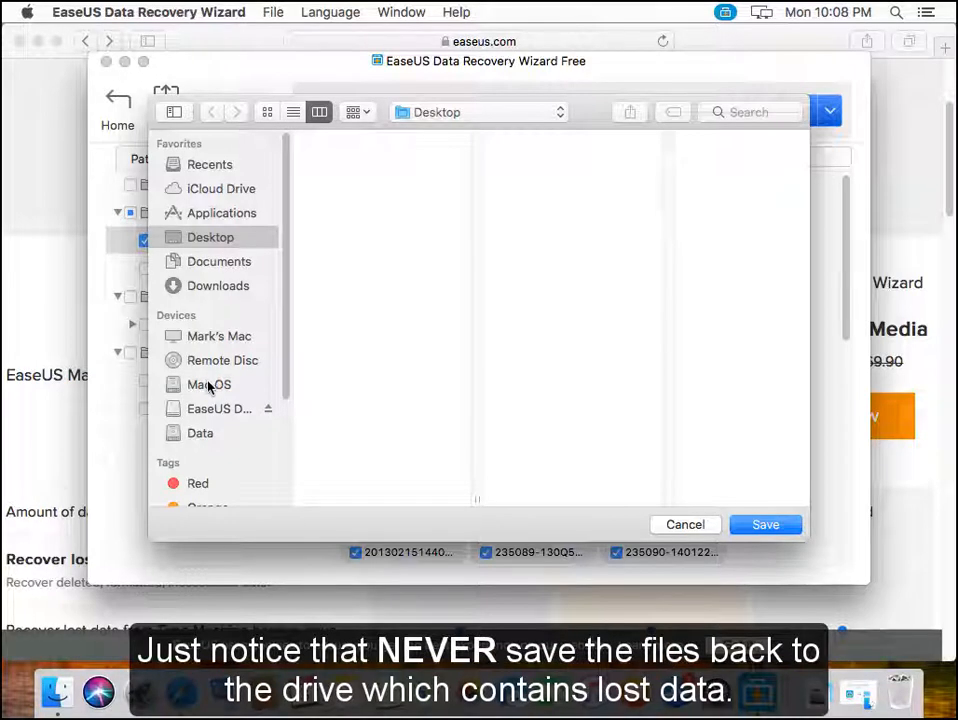
Save the recovered photos to the Desktop via the Data drive destination
left_click(200, 432)
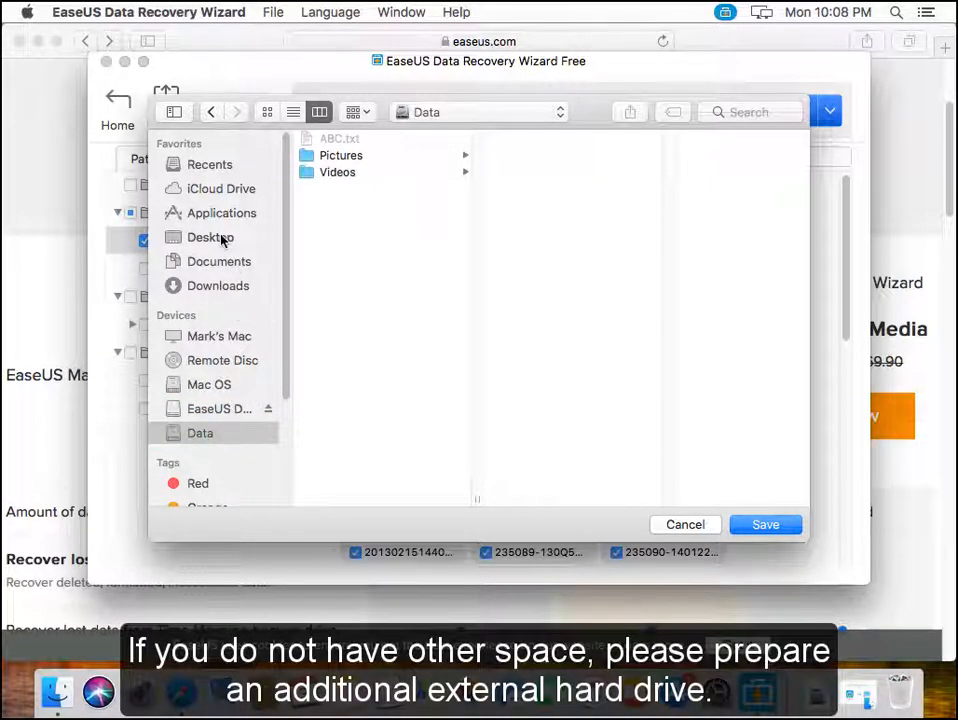
left_click(210, 237)
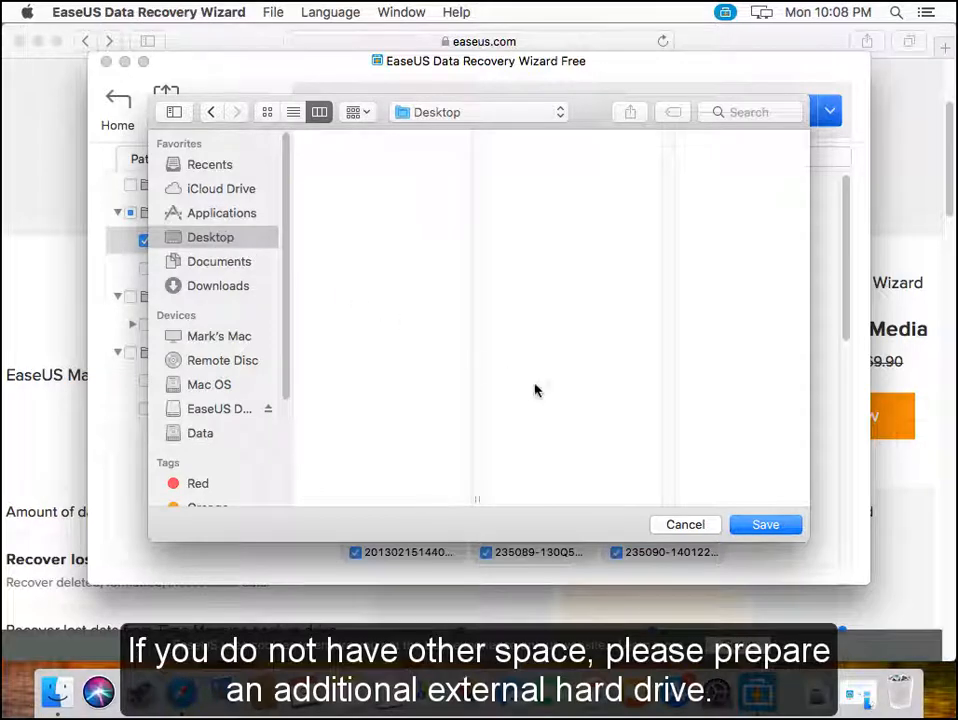
left_click(765, 524)
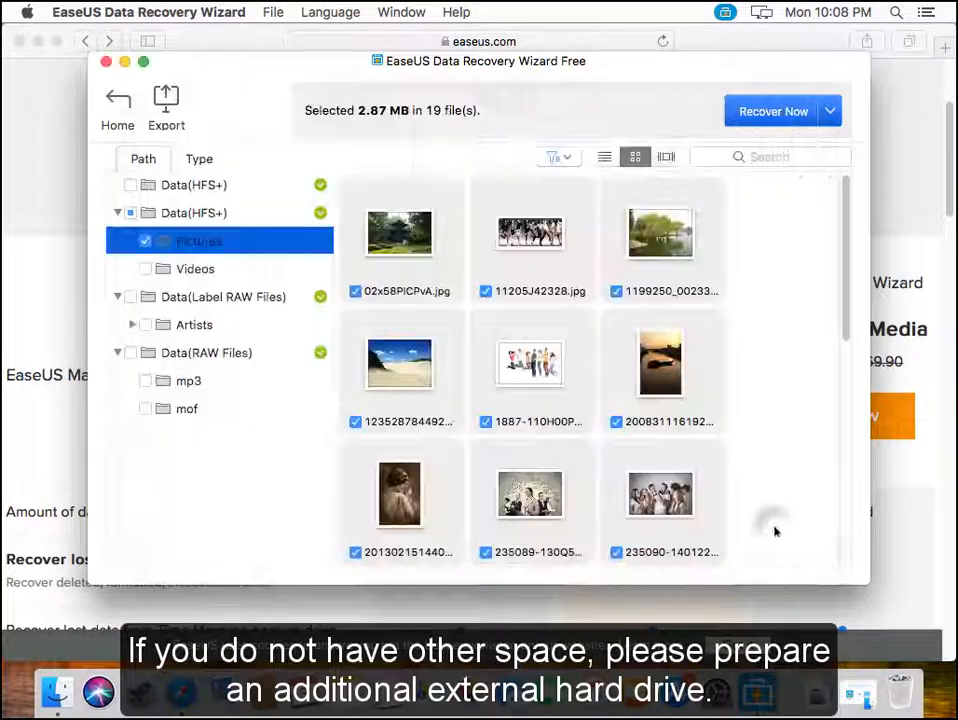
left_click(773, 111)
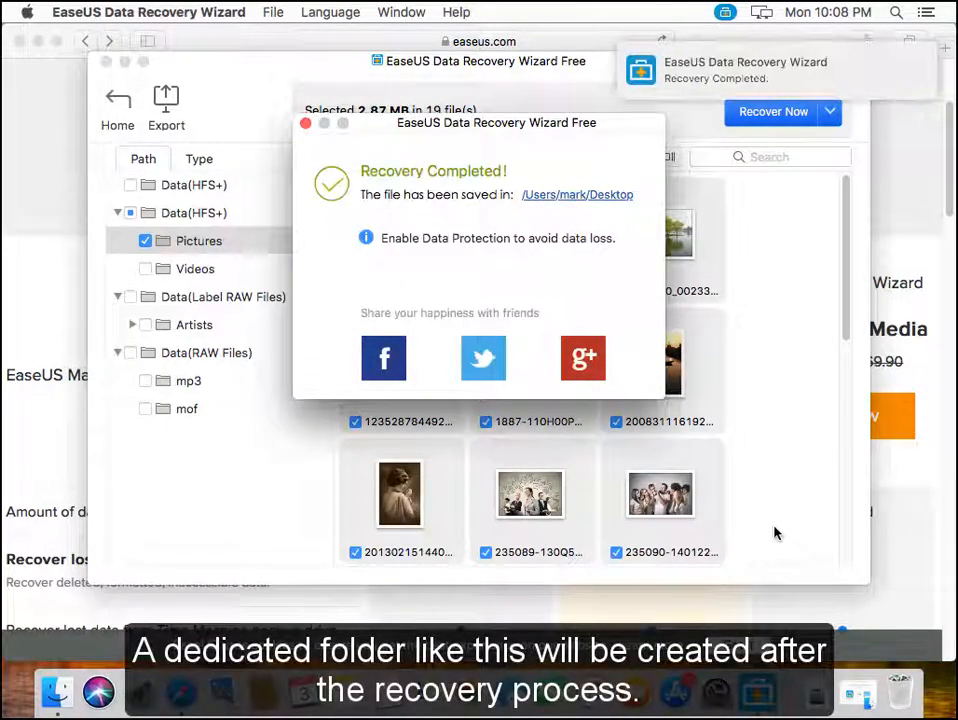
Follow the saved-path link to the Desktop and open the HFS+_0001 recovered-files folder
left_click(577, 194)
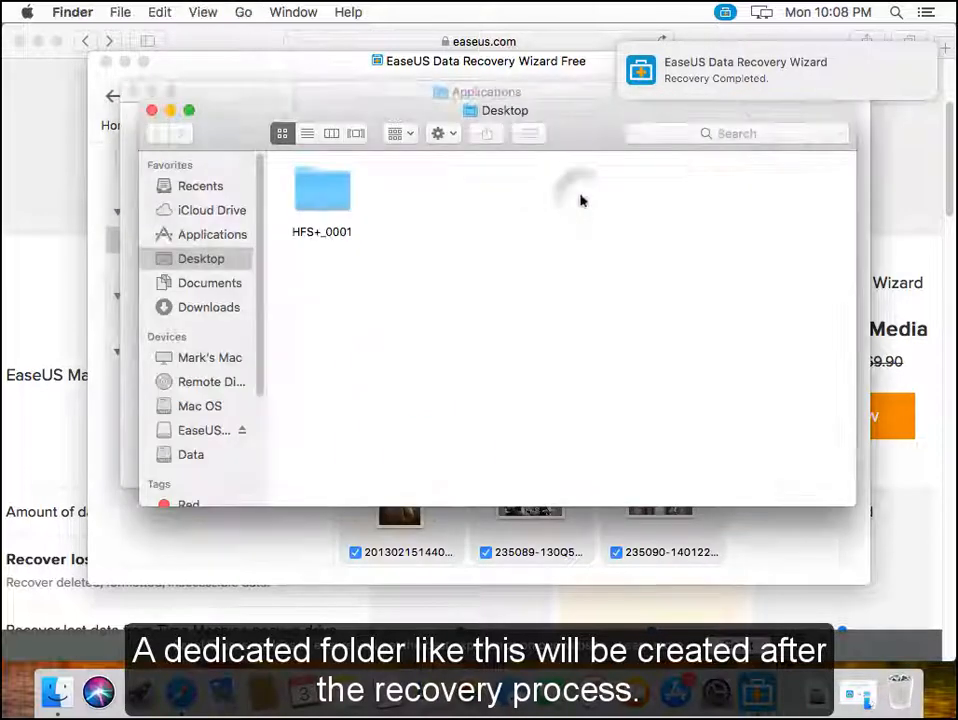
left_click(322, 190)
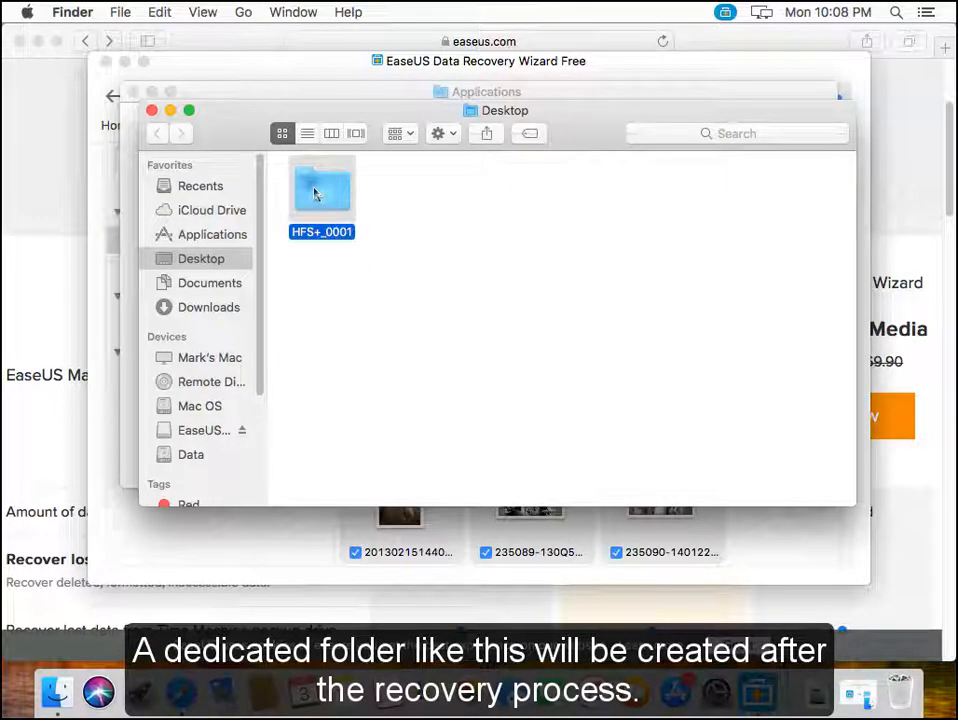
double_click(322, 188)
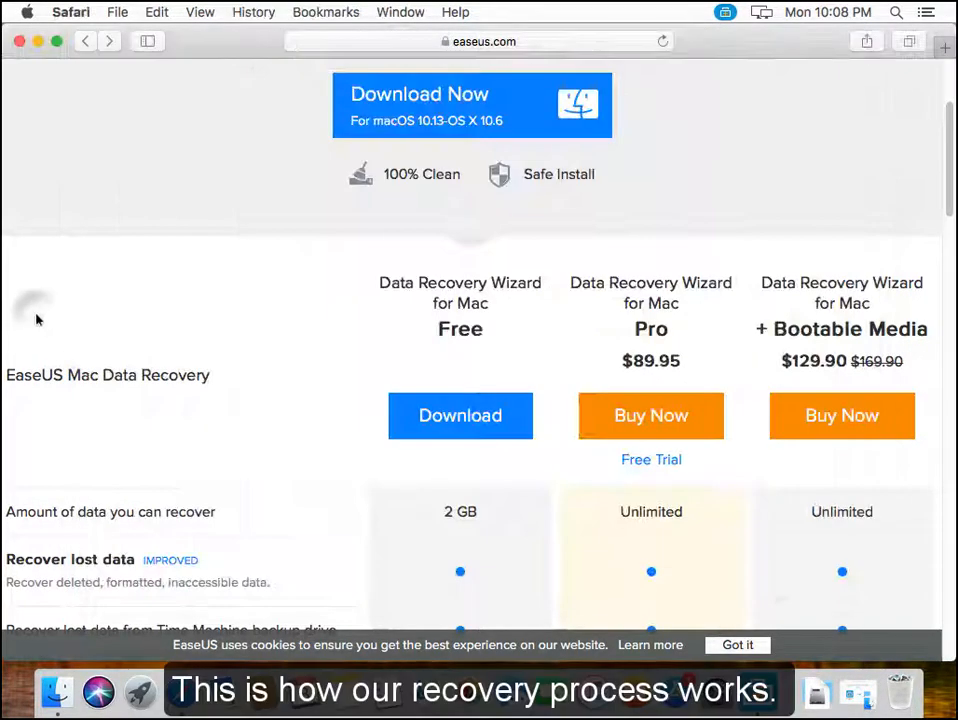
Open the EaseUS Contact Support page from easeus.com and scroll through its contact details
scroll("up", 3)
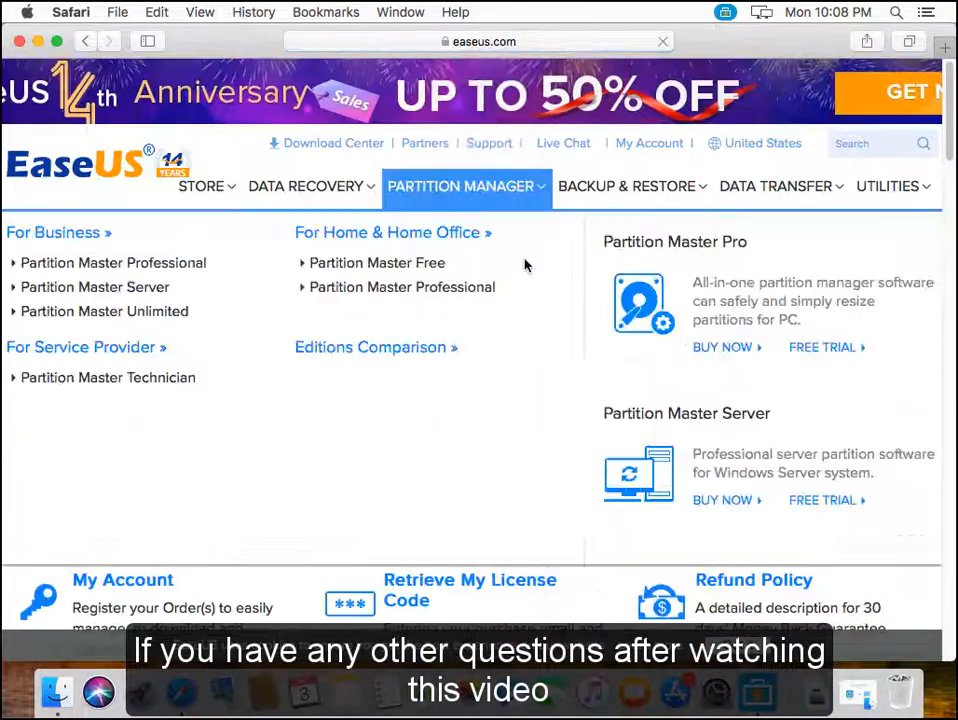
scroll("down", 3)
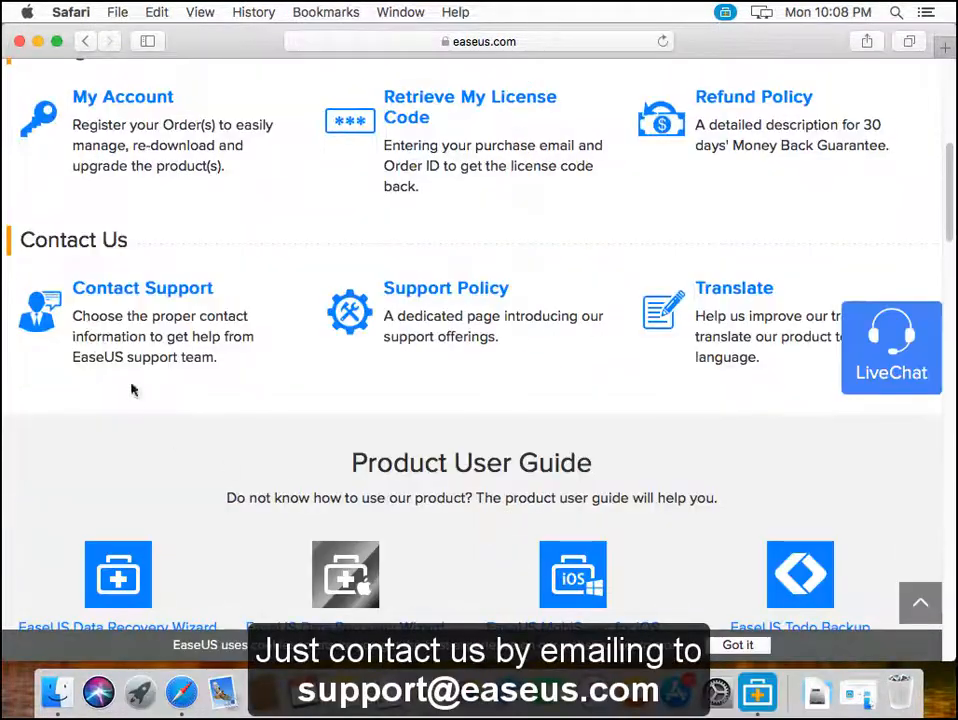
left_click(142, 288)
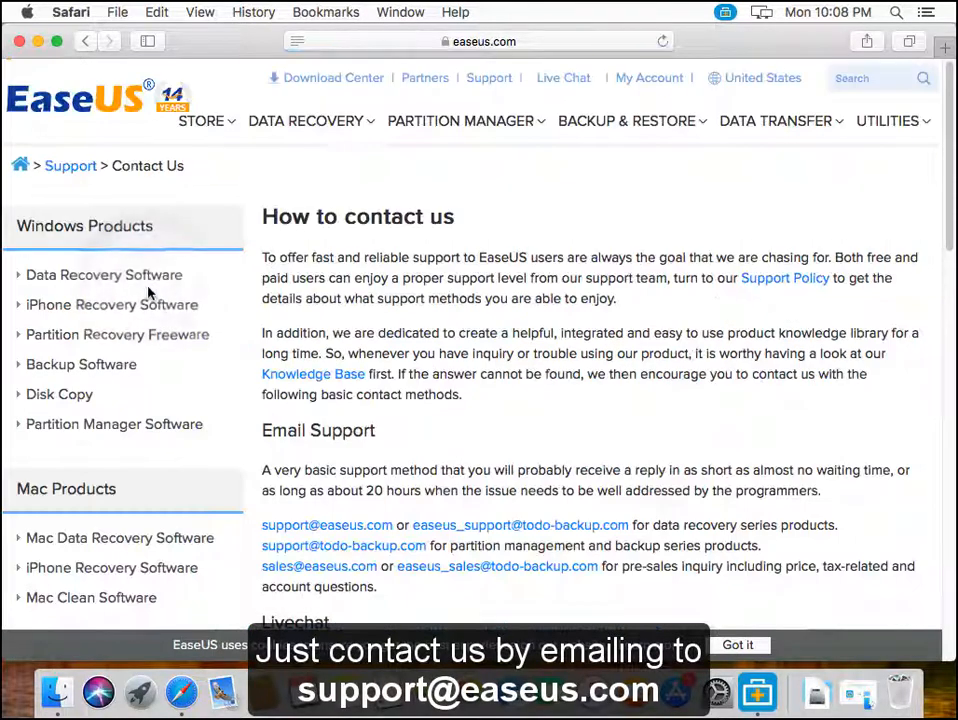
scroll("down", 3)
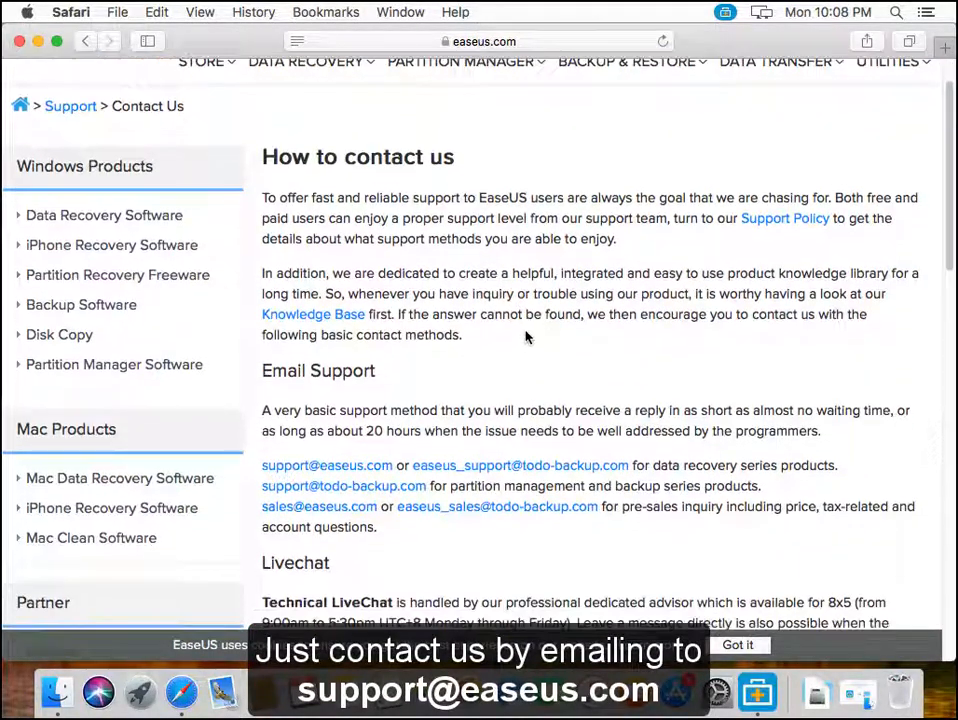